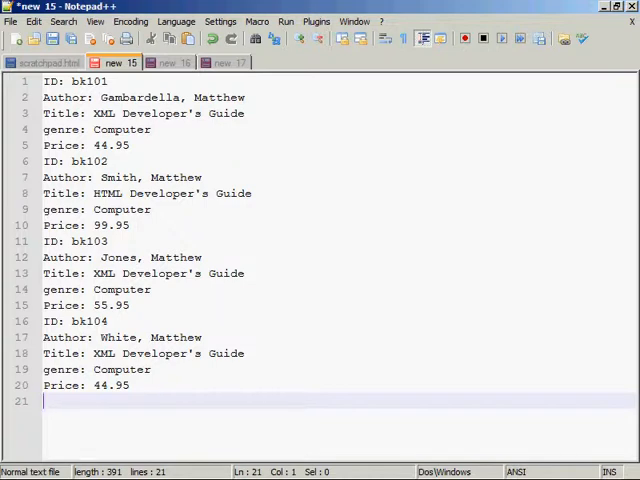
Switch to the 'new 16' document holding the XML catalog with one book entry.
click(175, 63)
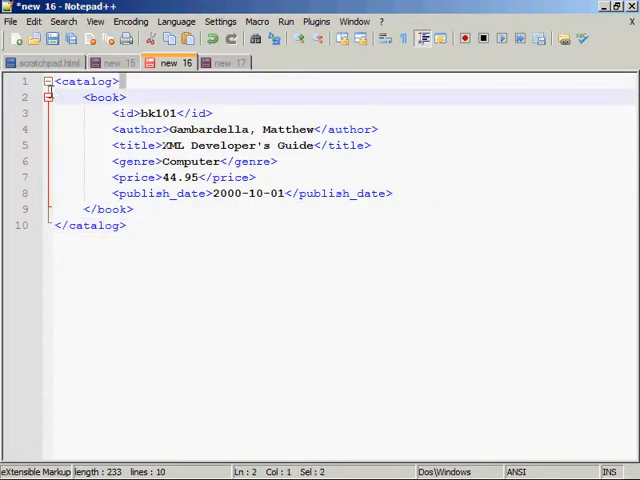
click(126, 97)
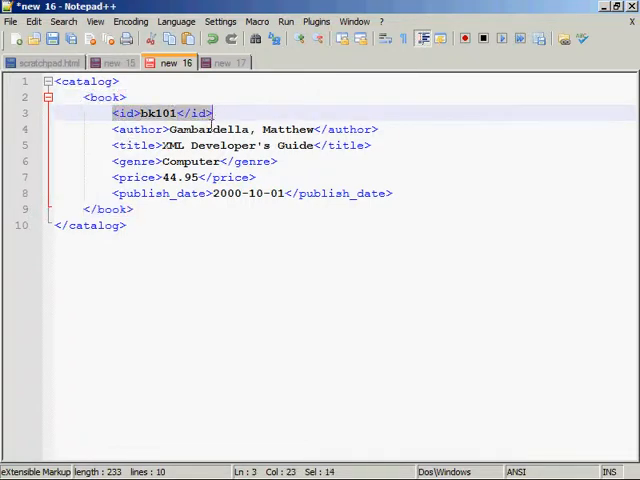
click(213, 145)
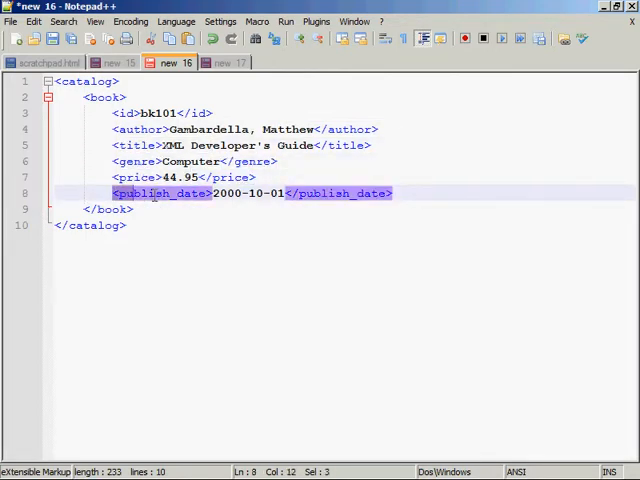
click(126, 225)
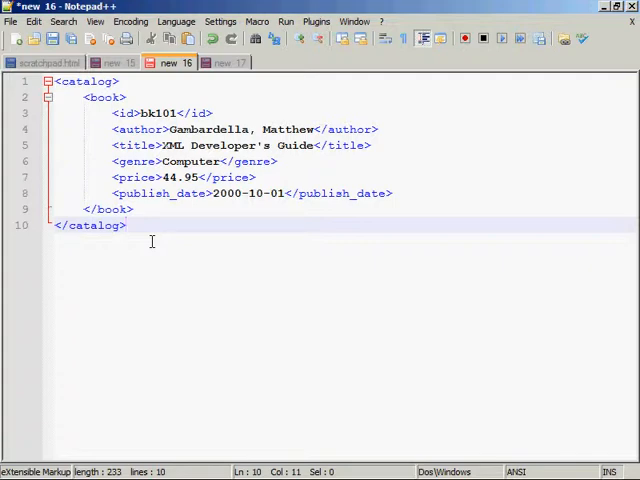
click(145, 209)
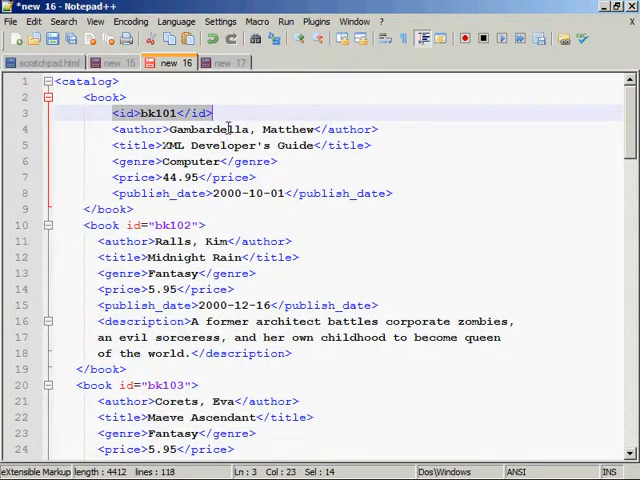
click(85, 81)
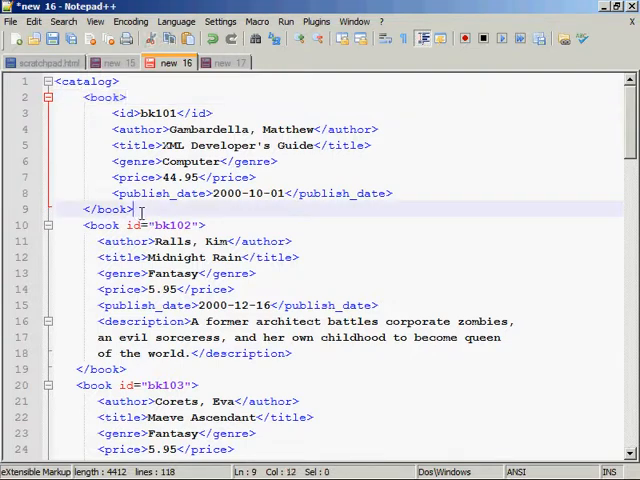
click(135, 208)
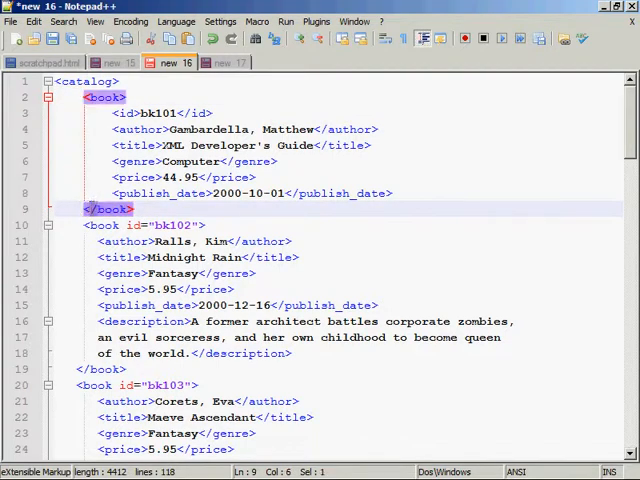